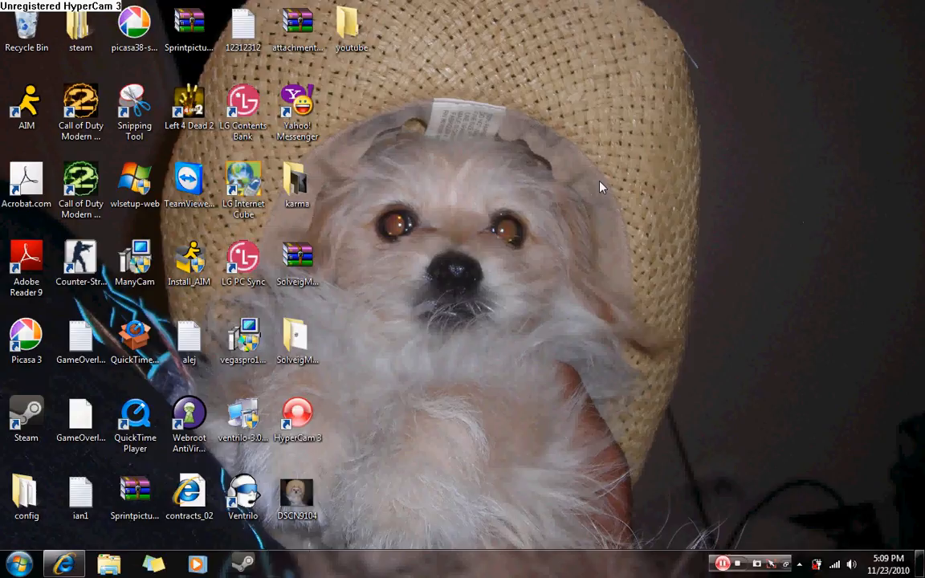
pyautogui.moveTo(524, 283)
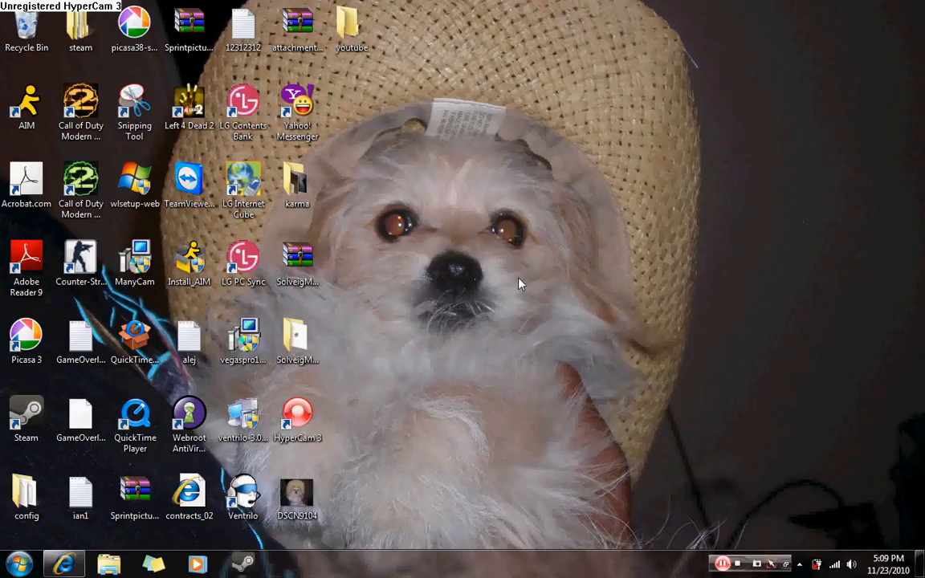
# - Launch the browser on YouTube and go to your own channel page
pyautogui.click(135, 495)
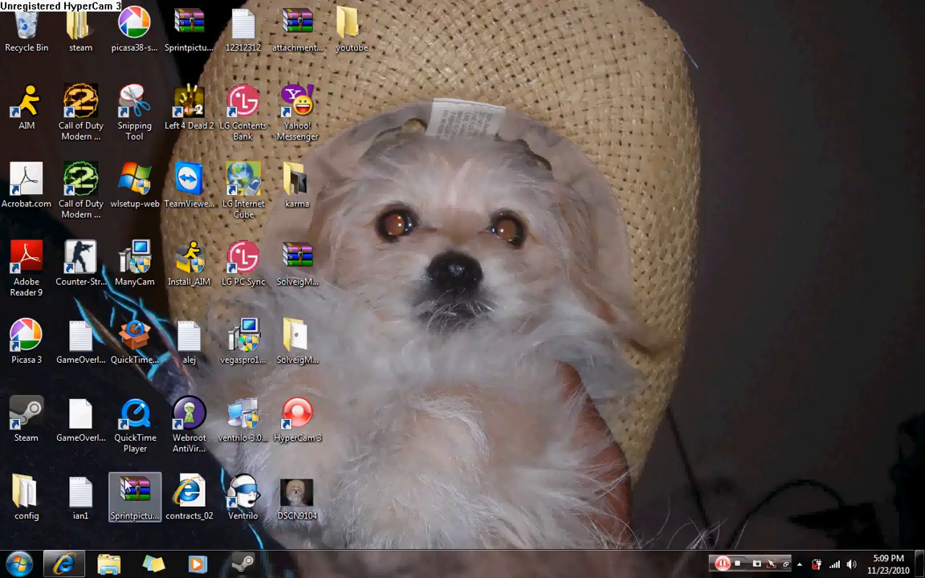
pyautogui.click(65, 564)
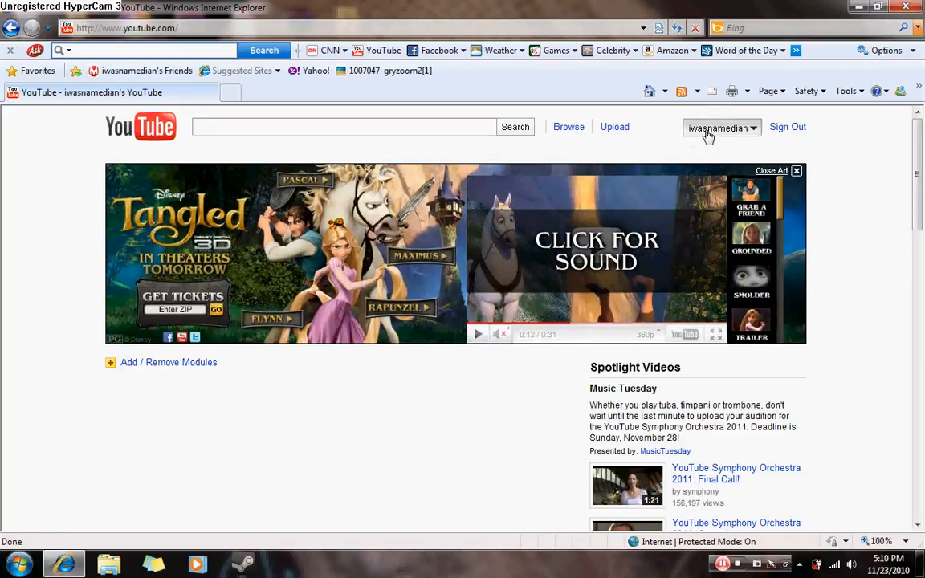
pyautogui.click(716, 127)
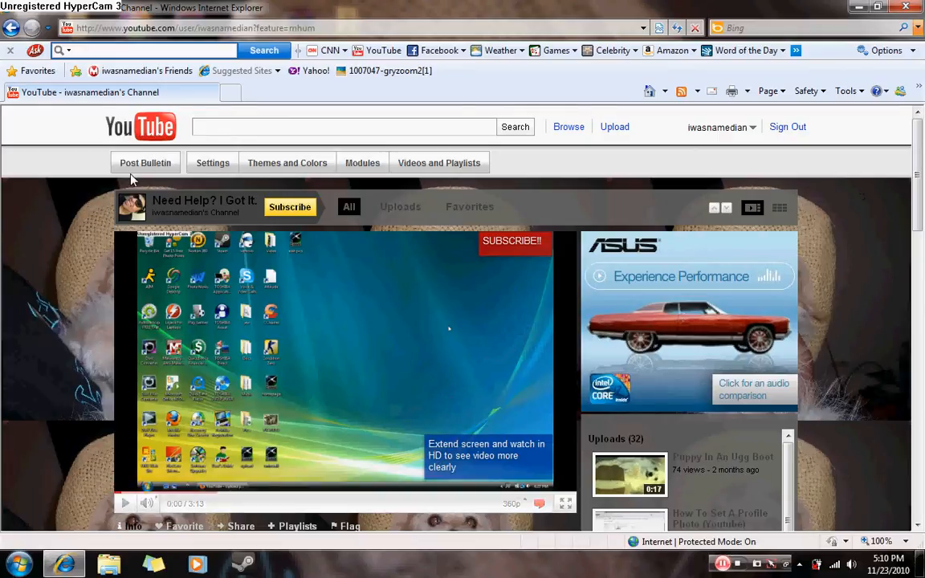
pyautogui.moveTo(303, 168)
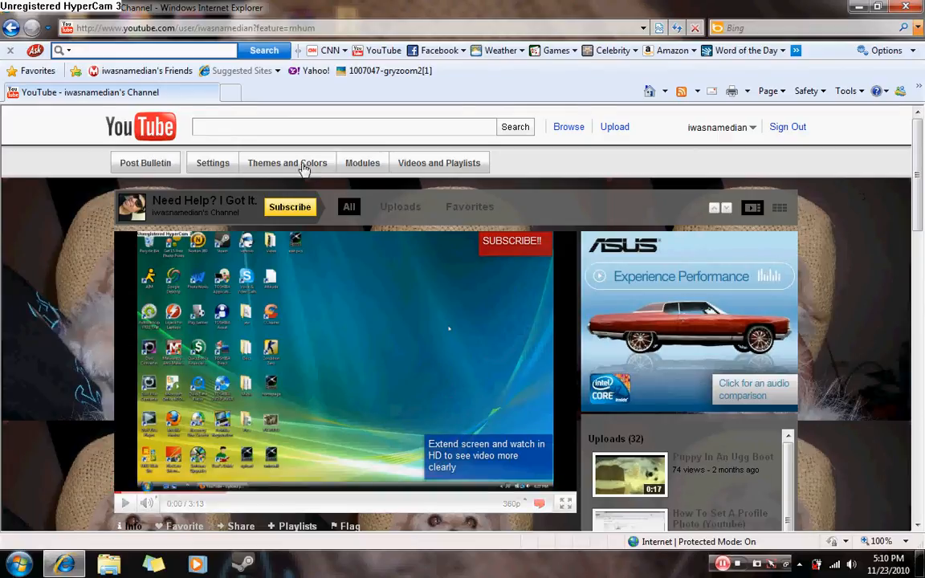
pyautogui.moveTo(438, 165)
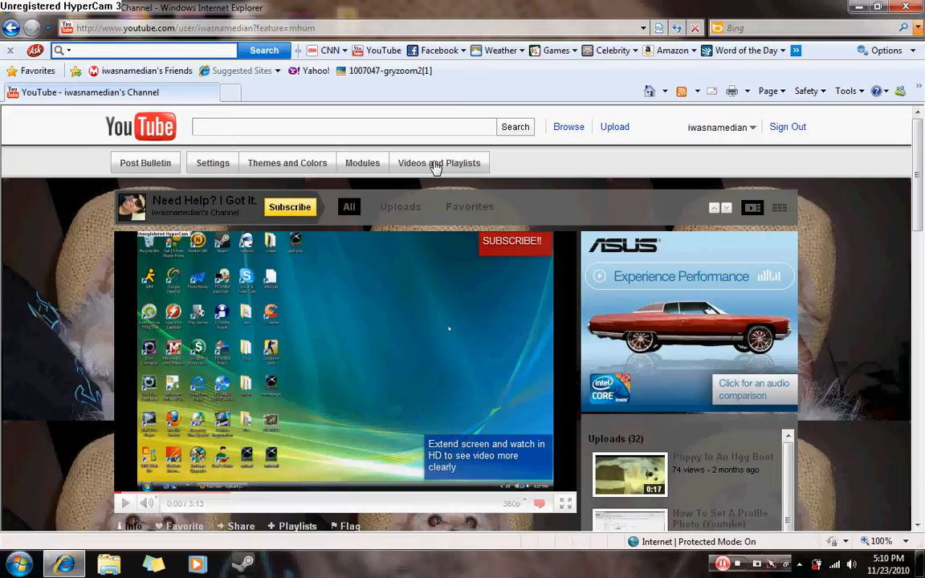
pyautogui.moveTo(369, 169)
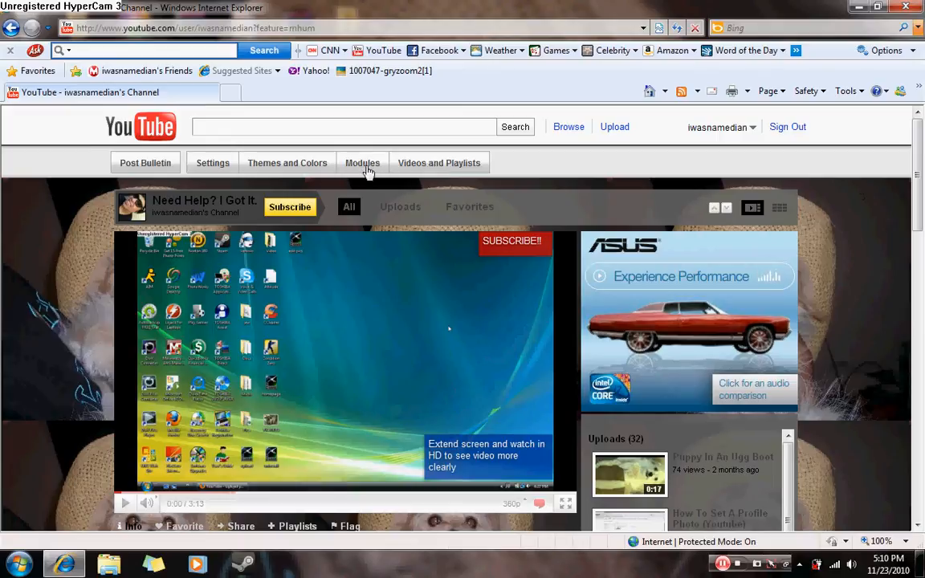
# - Show the Modules settings and review the page down to Other Channels, Friends, Subscribers and Channel Comments
pyautogui.click(363, 164)
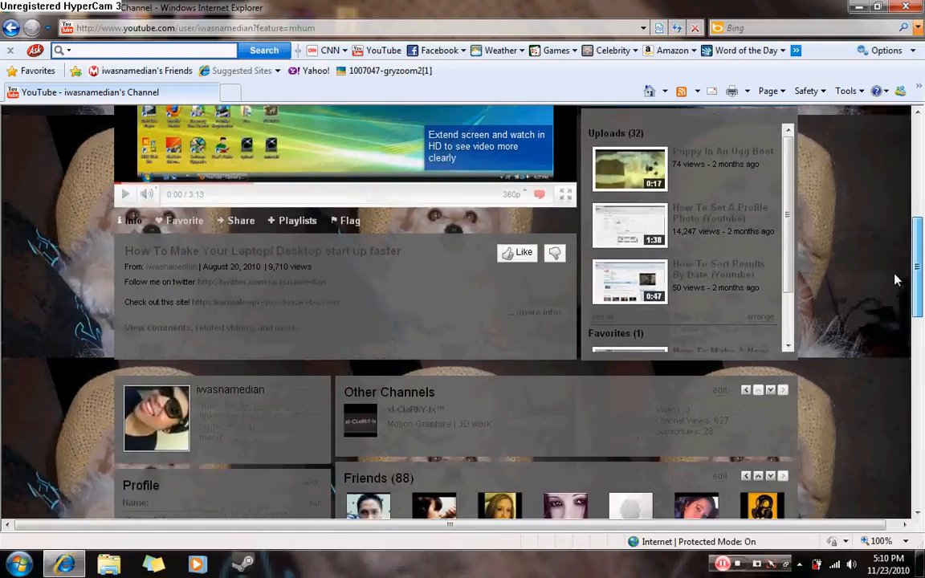
pyautogui.scroll(-3)
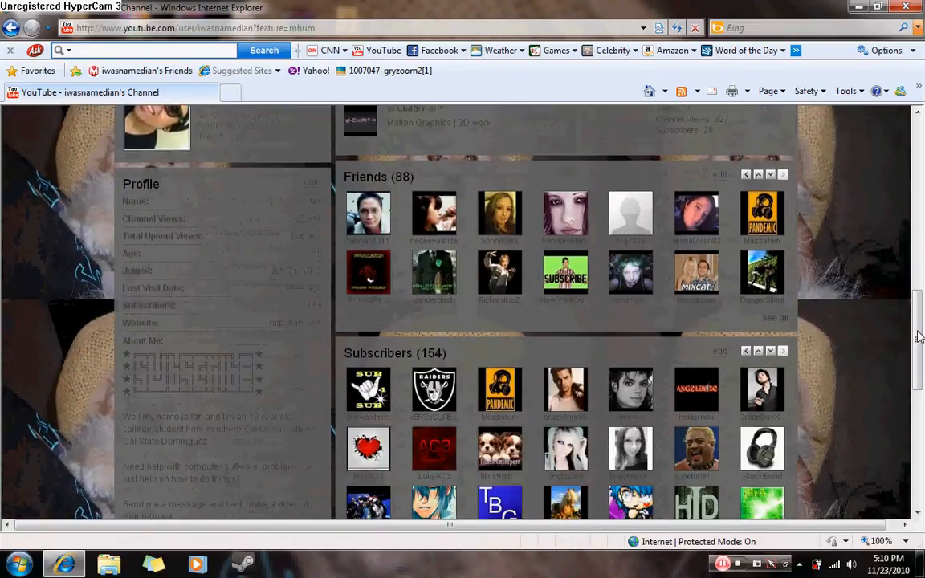
pyautogui.moveTo(388, 177)
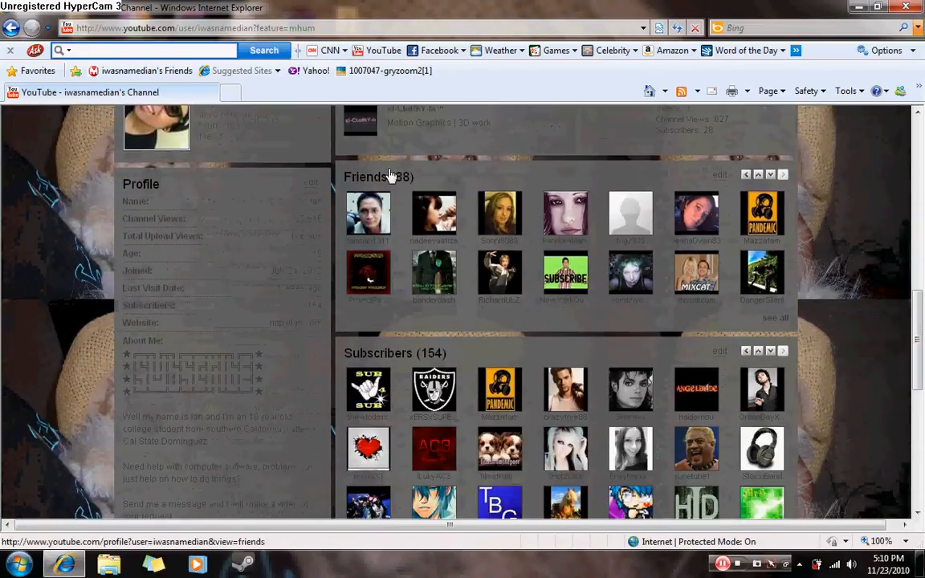
pyautogui.scroll(-3)
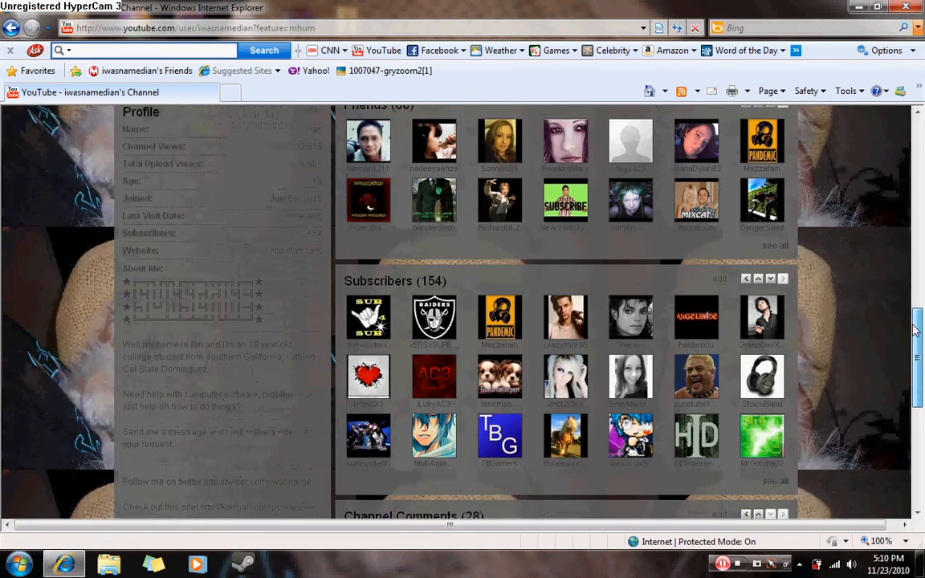
pyautogui.scroll(-3)
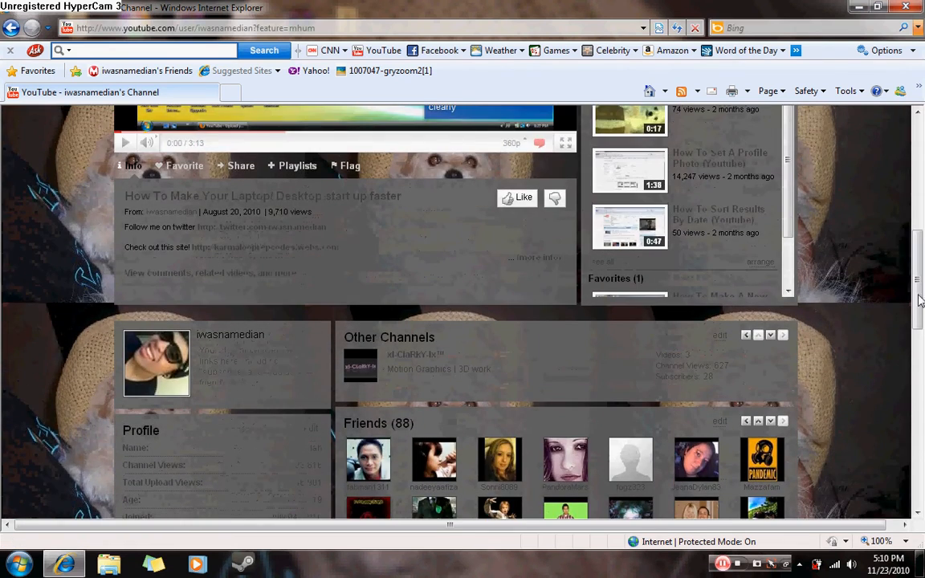
pyautogui.scroll(-3)
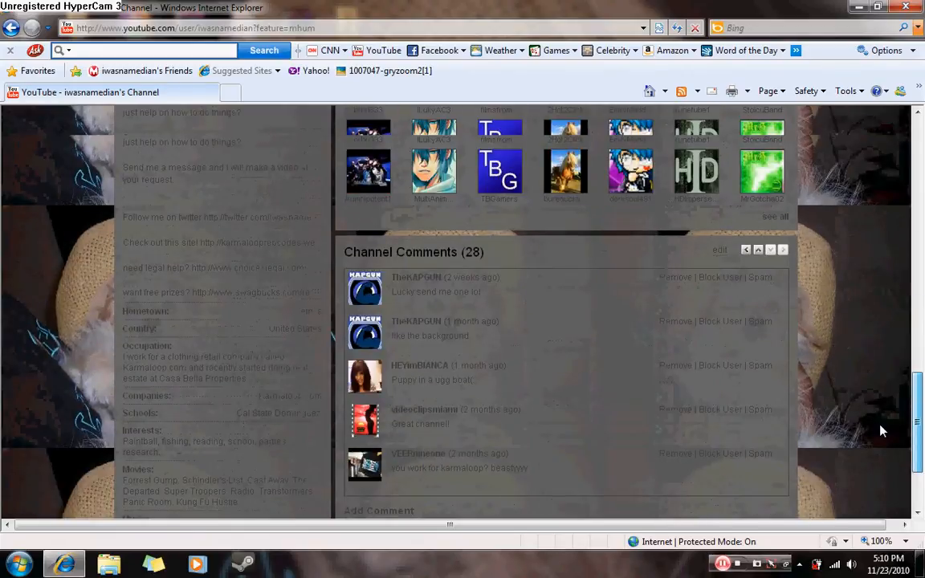
pyautogui.scroll(-3)
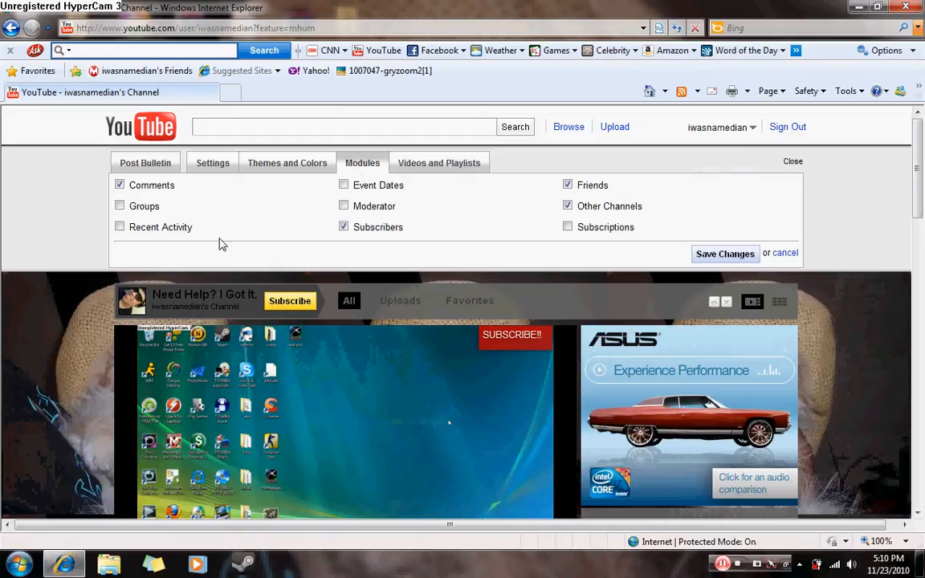
pyautogui.moveTo(312, 223)
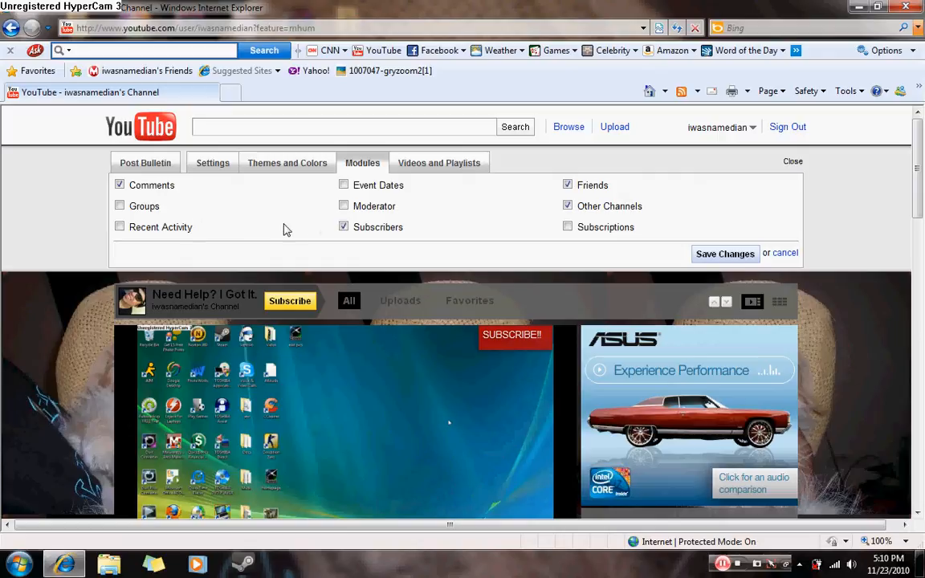
pyautogui.moveTo(292, 235)
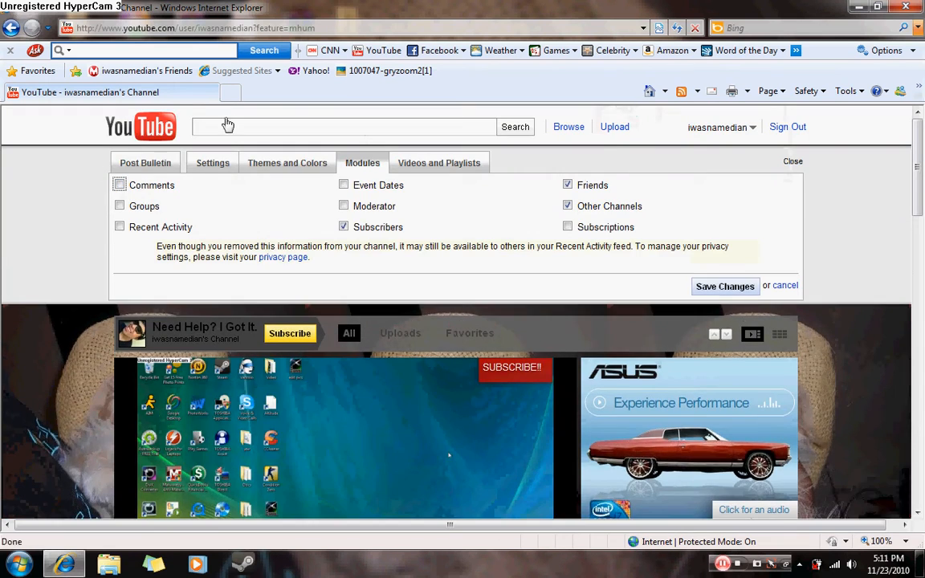
# - Uncheck the Subscribers module in the Modules panel, leaving the change unsaved
pyautogui.scroll(-3)
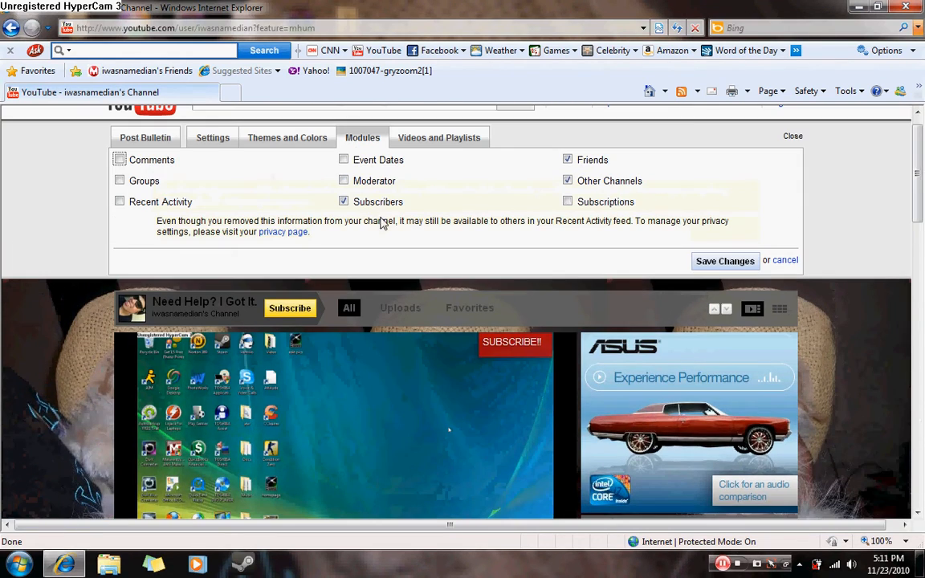
pyautogui.click(119, 159)
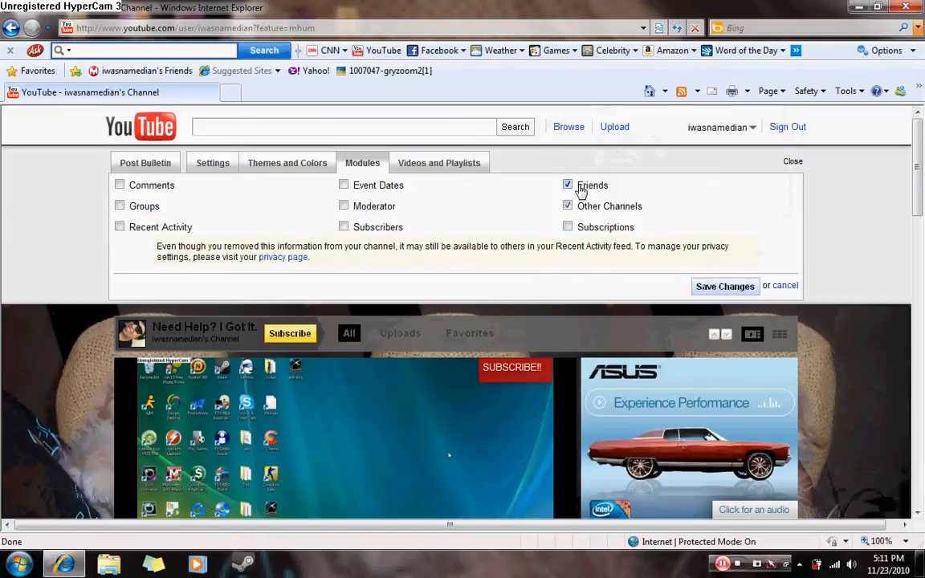
# - Scroll down the channel page to check the remaining modules
pyautogui.scroll(-3)
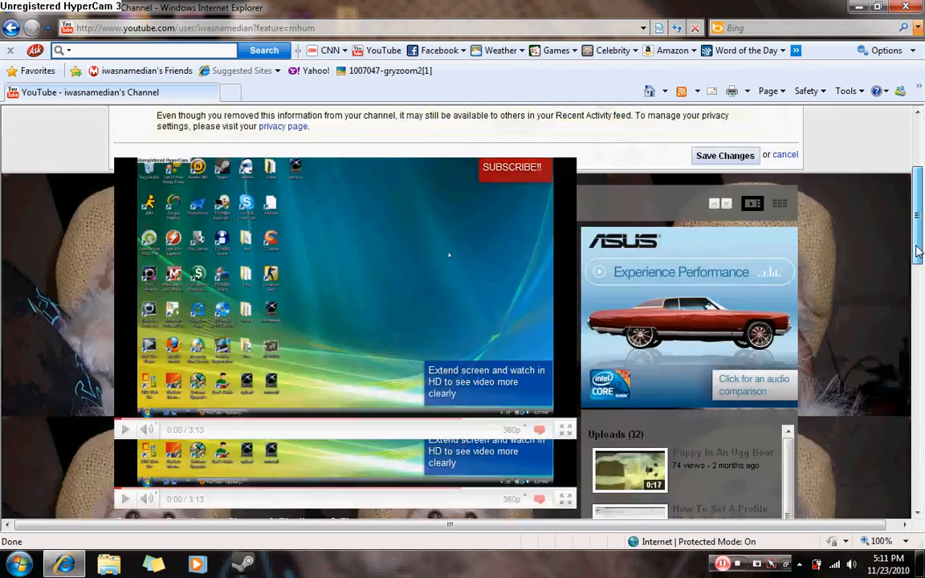
pyautogui.scroll(-3)
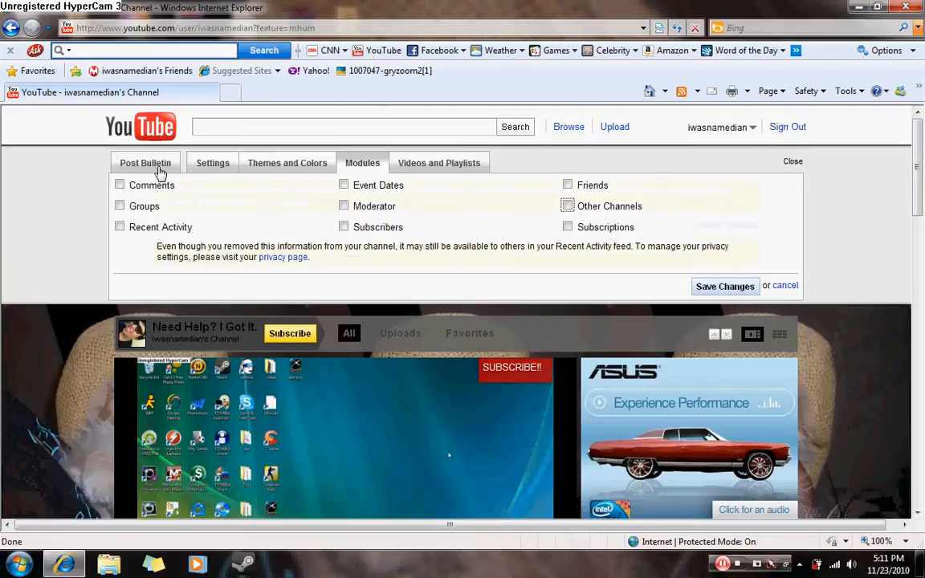
# - Re-enable Comments, Subscribers and Friends, save the changes and verify Channel Comments shows again
pyautogui.click(119, 184)
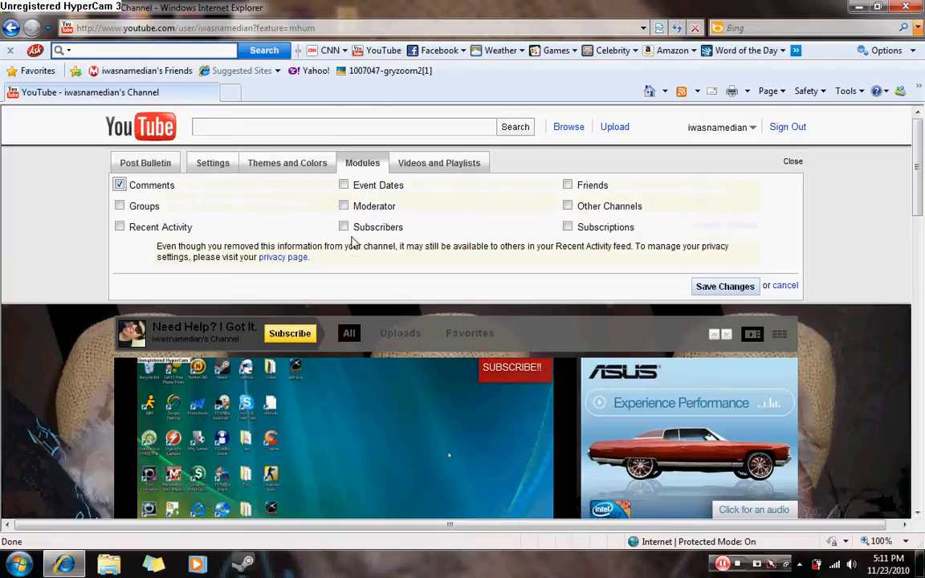
pyautogui.click(343, 226)
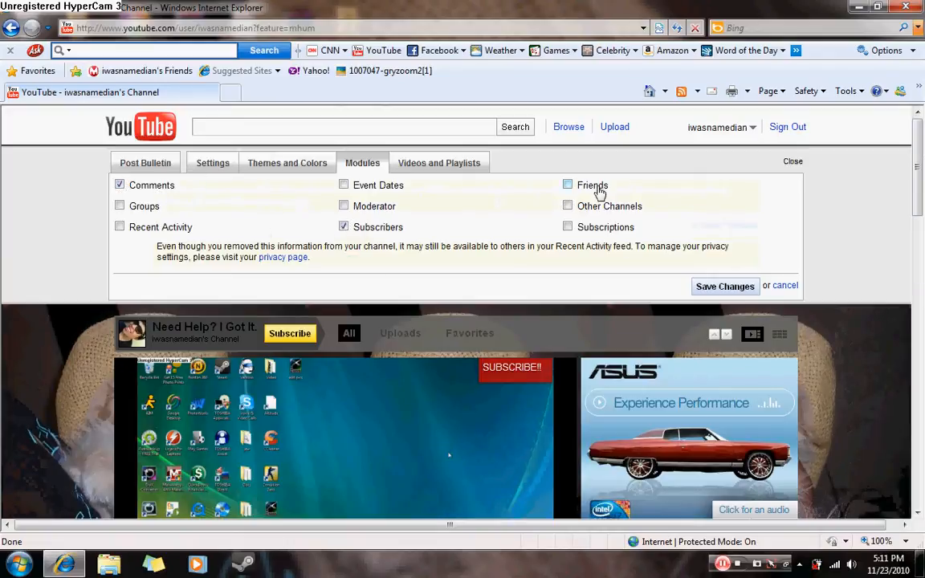
pyautogui.click(568, 185)
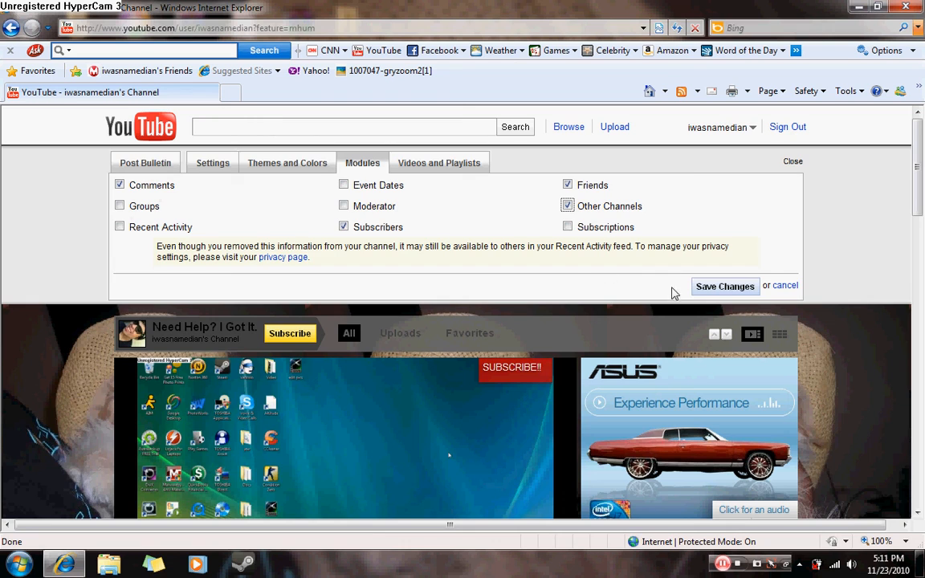
pyautogui.click(724, 286)
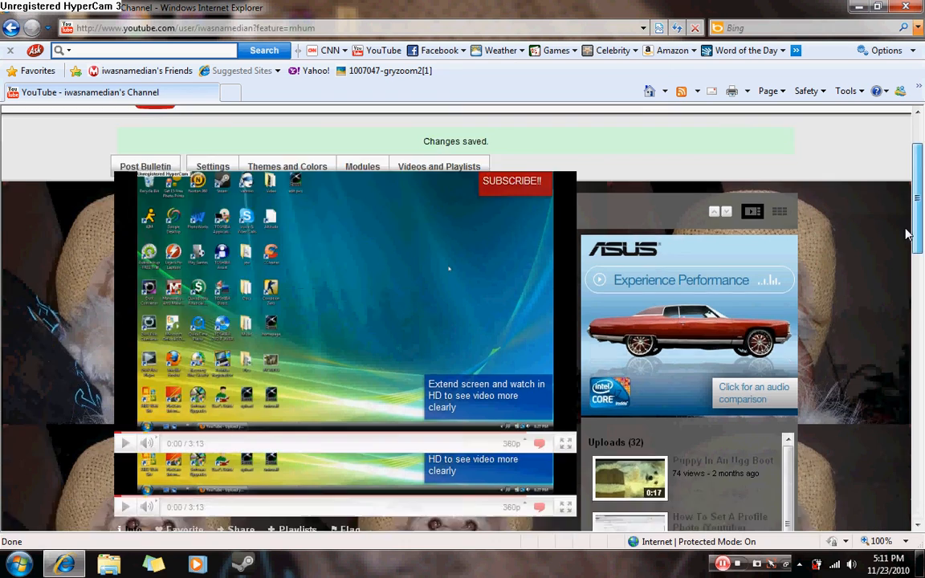
pyautogui.scroll(-3)
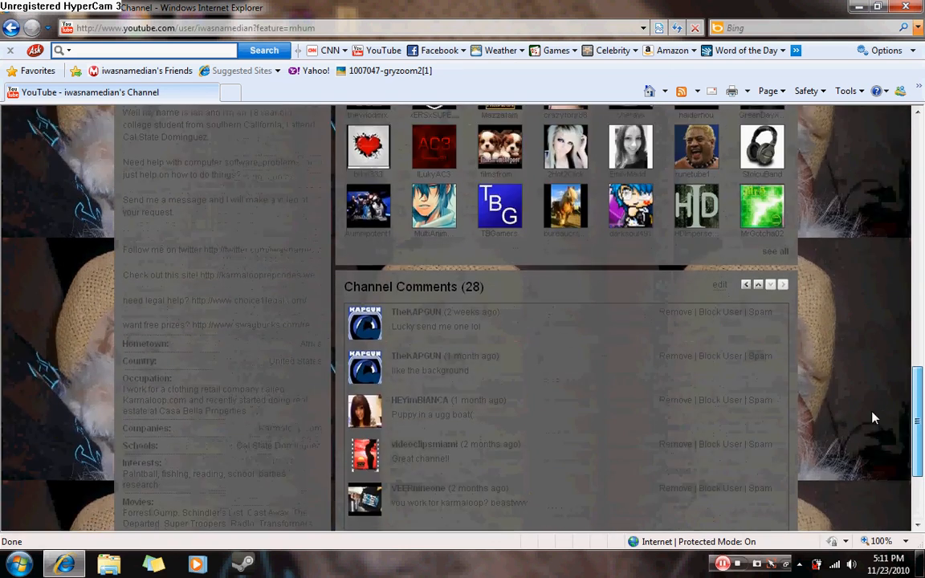